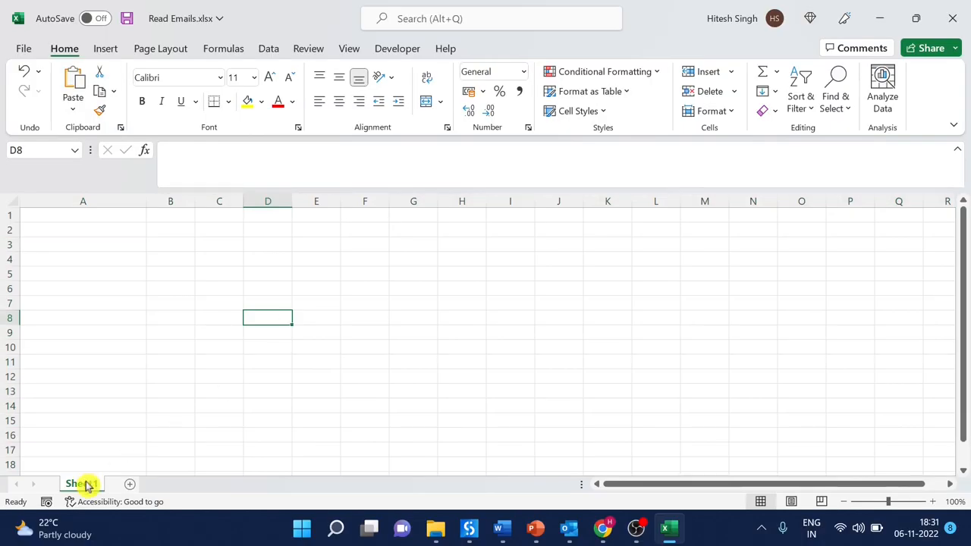
Step: Open the Sheet1 code module using View Code on the Sheet1 tab
{"action": "right_click", "coordinate": [82, 483]}
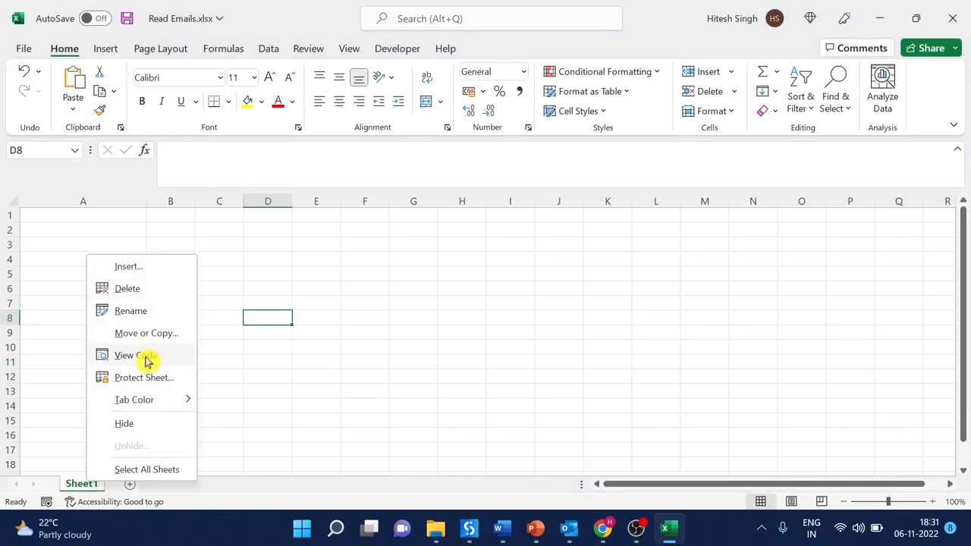
{"action": "left_click", "coordinate": [124, 355]}
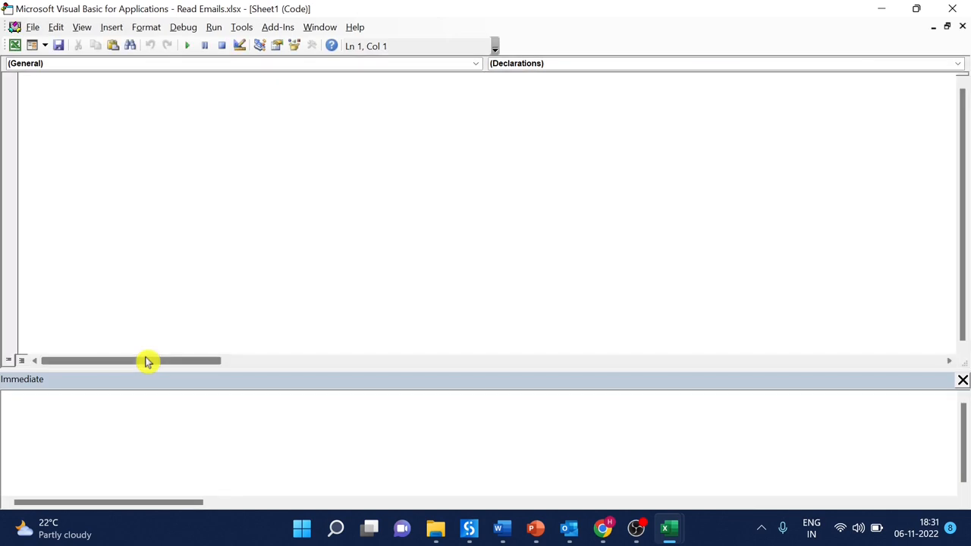
Step: Tick Microsoft Outlook 16.0 Object Library under Tools > References and confirm
{"action": "left_click", "coordinate": [241, 27]}
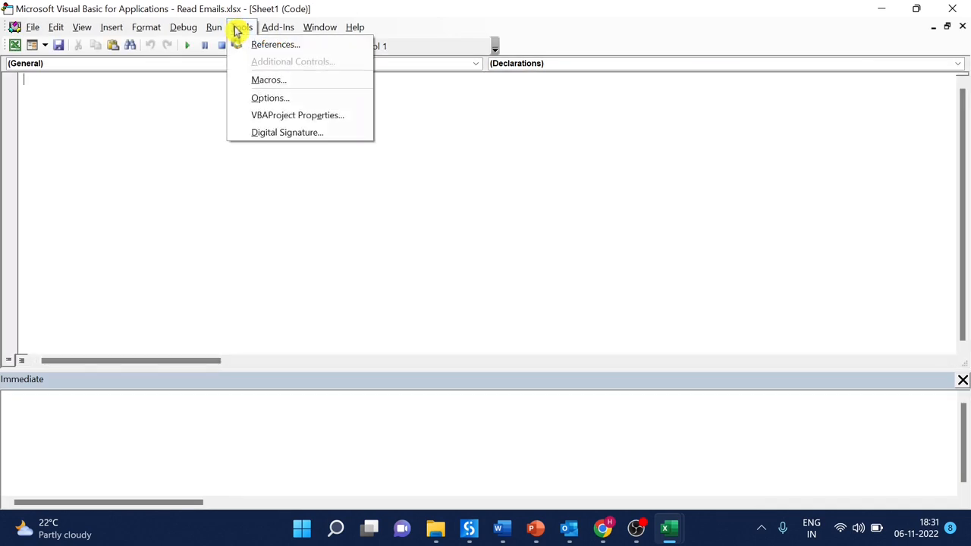
{"action": "left_click", "coordinate": [276, 44]}
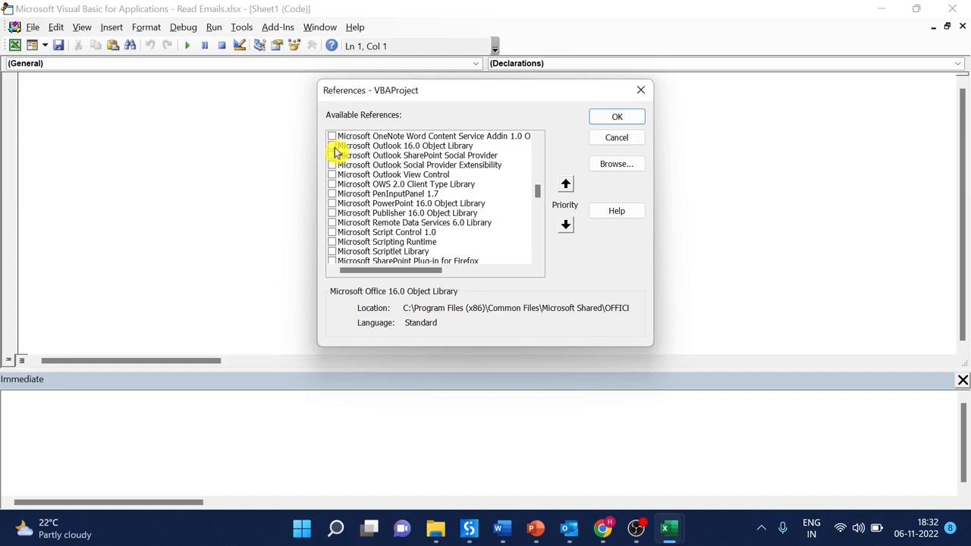
{"action": "left_click", "coordinate": [332, 146]}
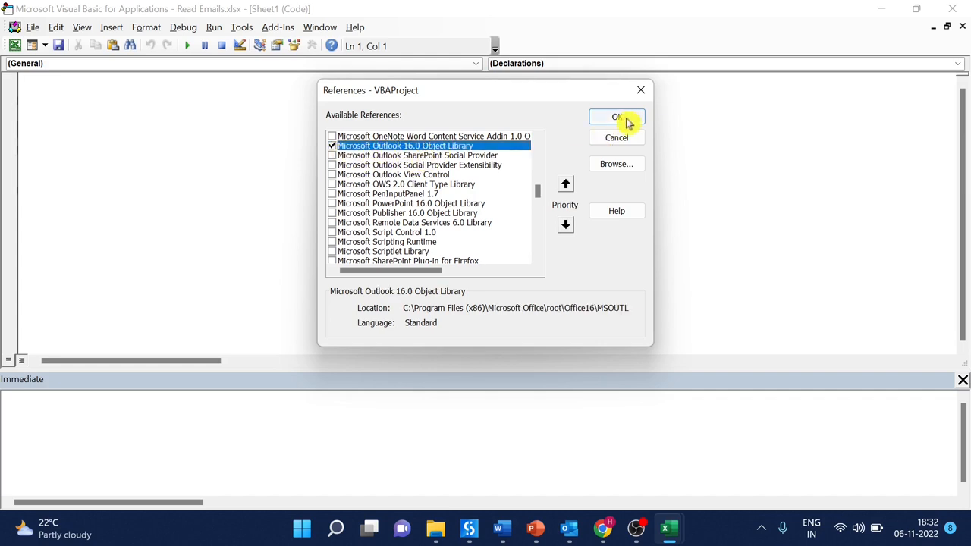
{"action": "left_click", "coordinate": [617, 116]}
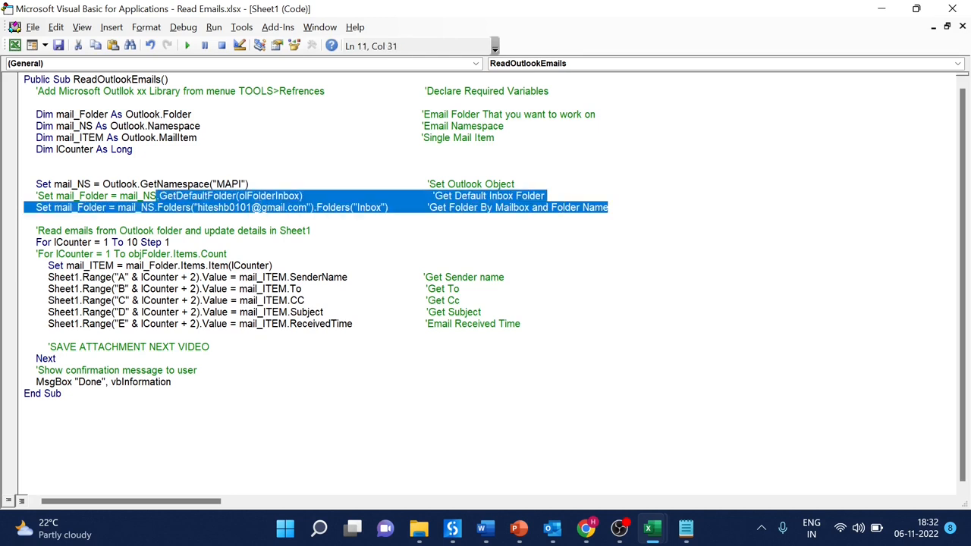
Step: Review the Set mail_Folder line in the pasted ReadOutlookEmails macro
{"action": "left_click", "coordinate": [43, 207]}
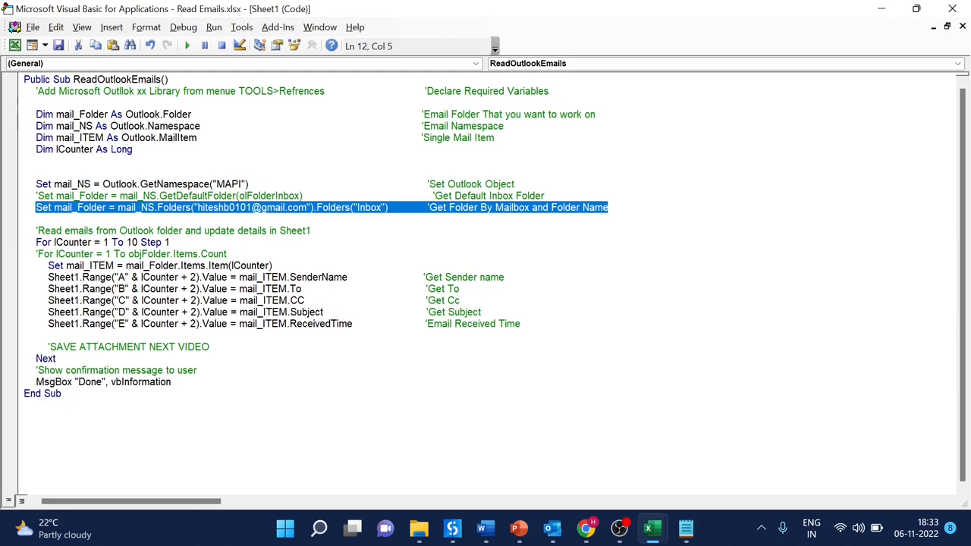
{"action": "left_click", "coordinate": [389, 207]}
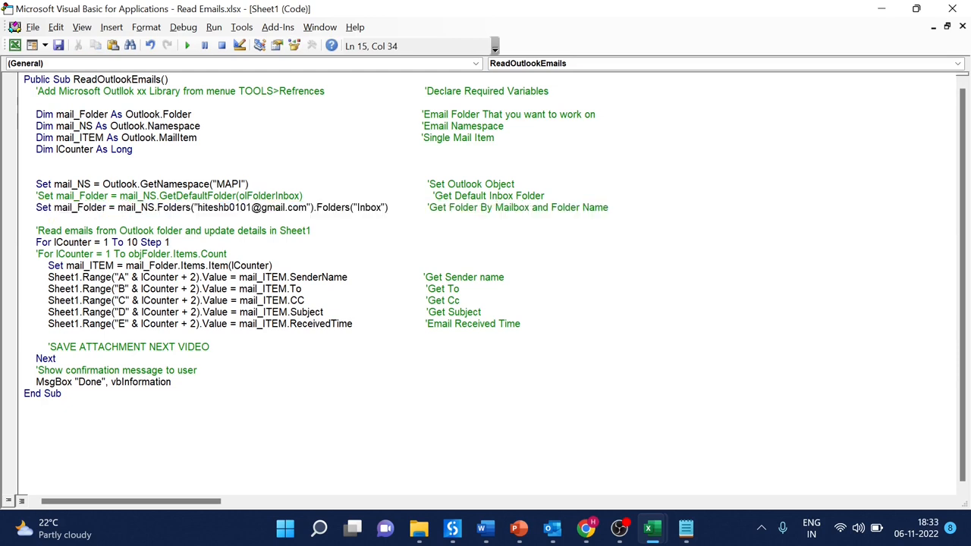
{"action": "double_click", "coordinate": [370, 207]}
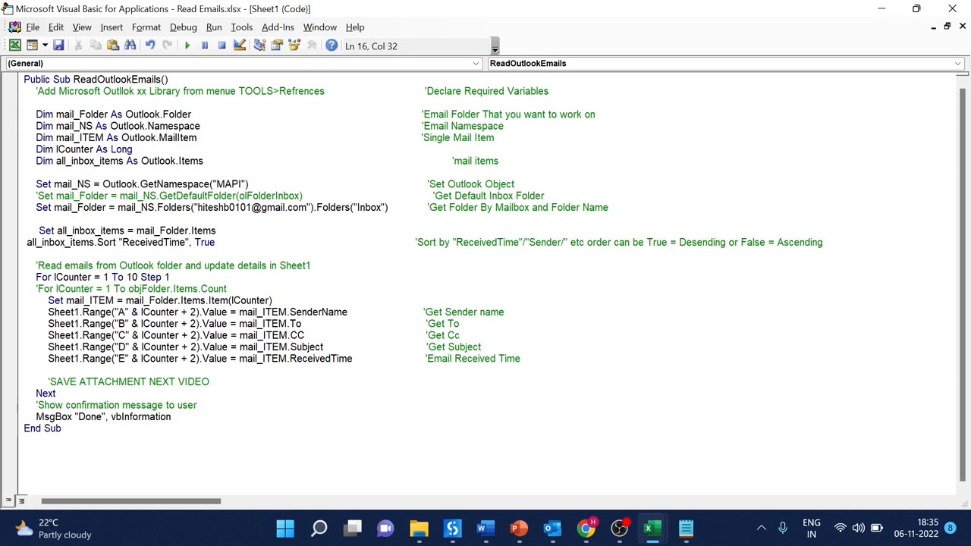
Step: Edit the loop line so emails are read from the sorted all_inbox_items list
{"action": "left_click", "coordinate": [28, 241]}
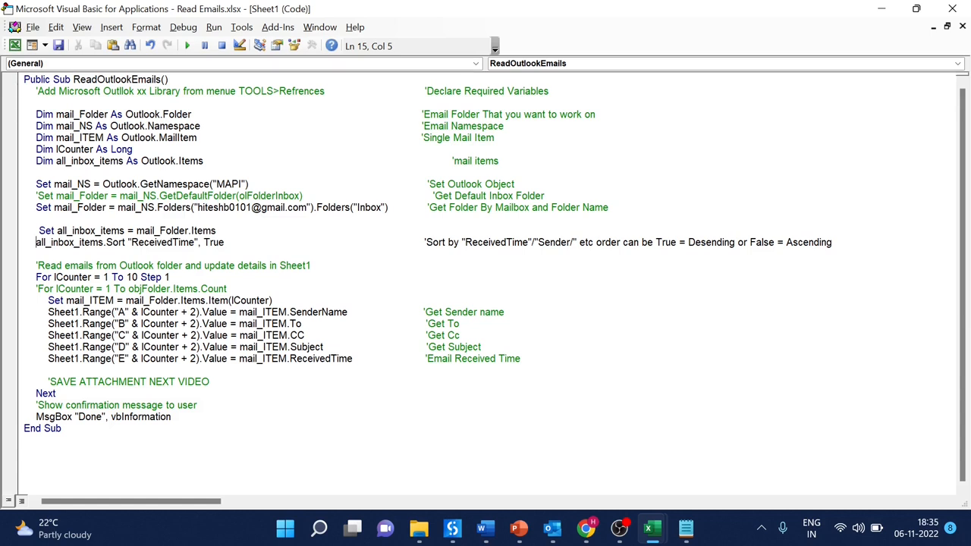
{"action": "double_click", "coordinate": [69, 242]}
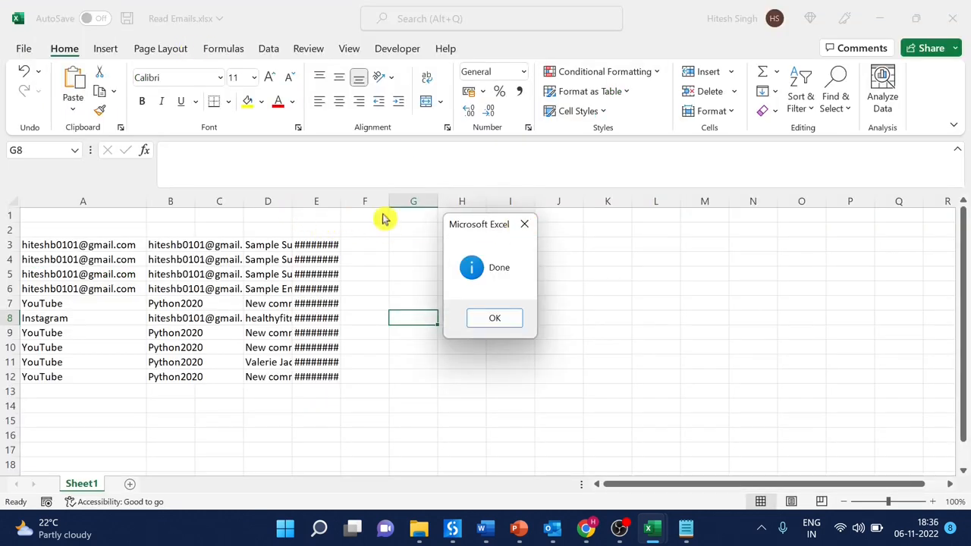
Step: Dismiss the Done message, check Sheet1's filled rows, then bring up the Outlook inbox
{"action": "left_click", "coordinate": [494, 317]}
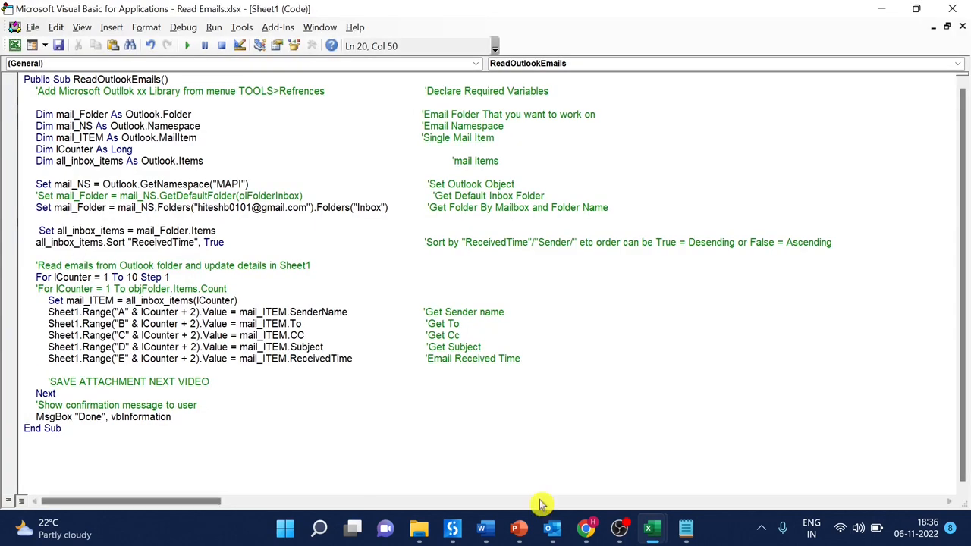
{"action": "left_click", "coordinate": [650, 528]}
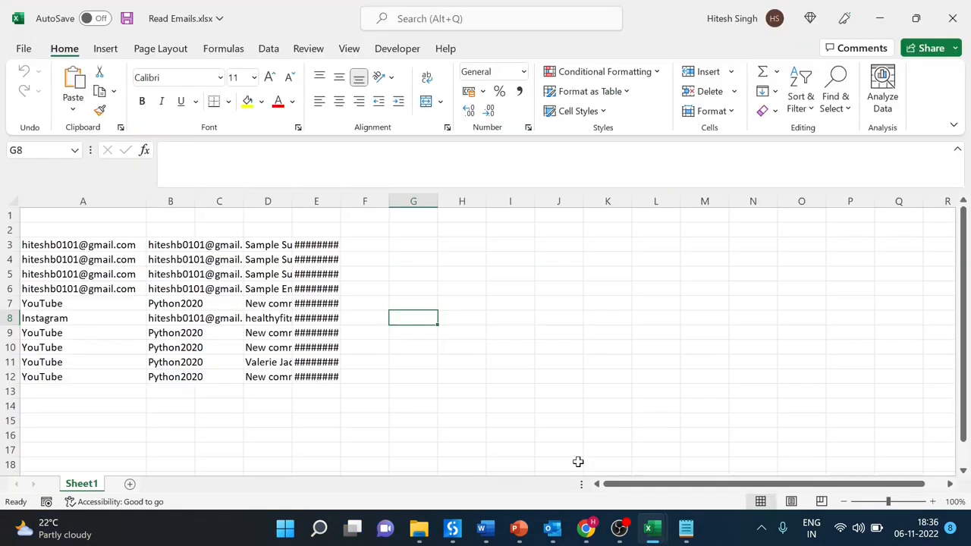
{"action": "left_click", "coordinate": [83, 215]}
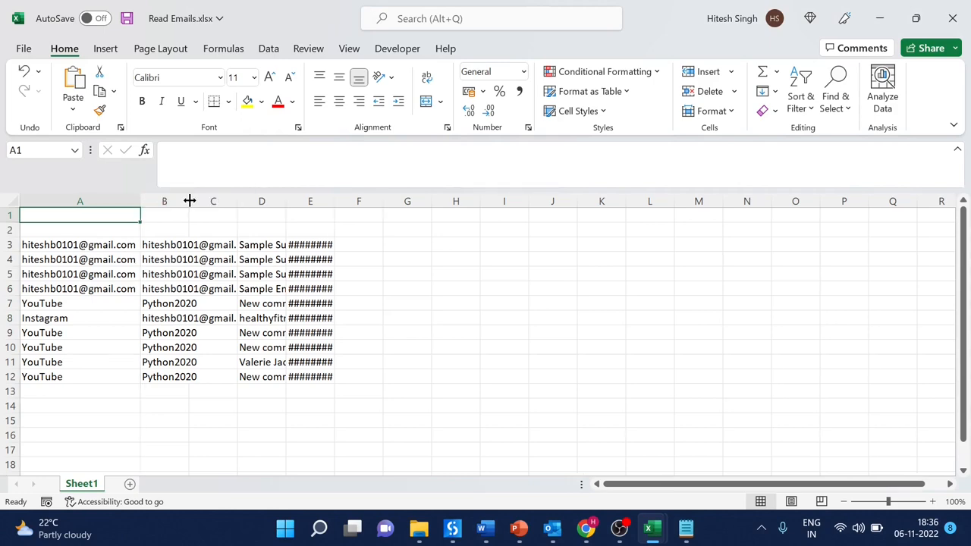
{"action": "left_click", "coordinate": [553, 528]}
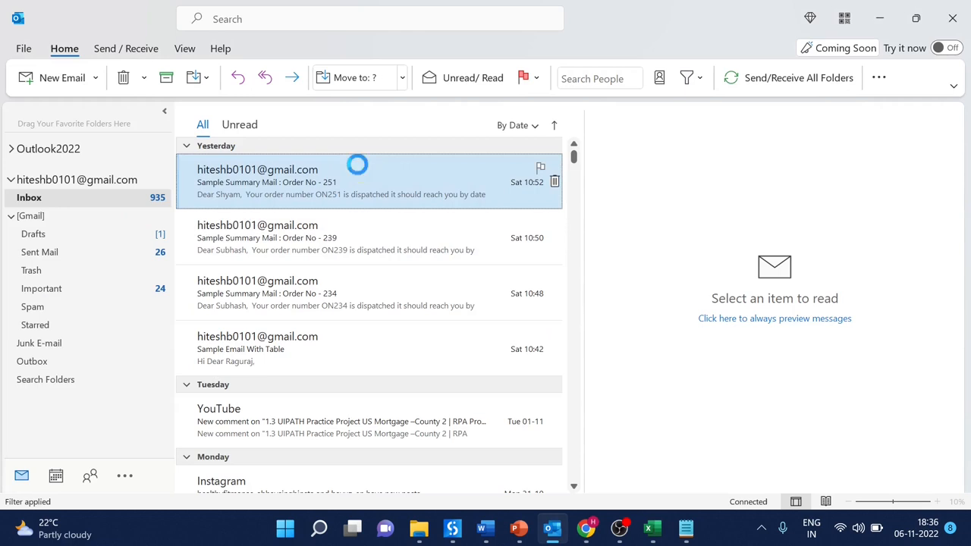
Step: Open the newest Outlook inbox email, then return to Excel to compare
{"action": "left_click", "coordinate": [341, 181]}
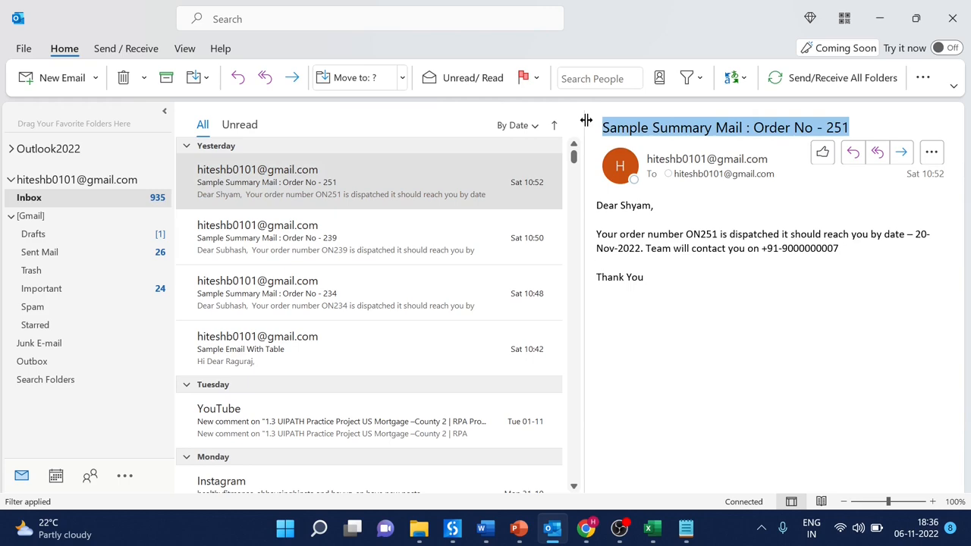
{"action": "left_click", "coordinate": [650, 528]}
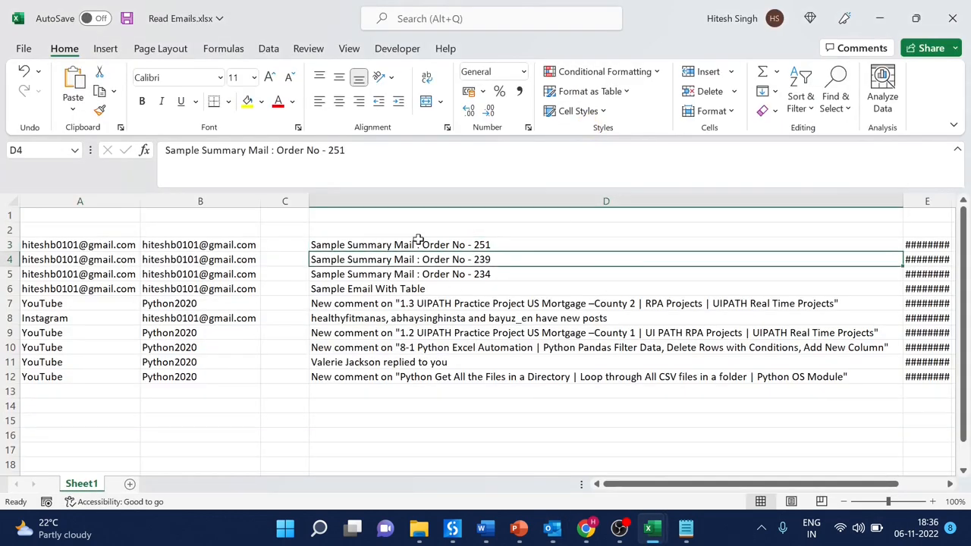